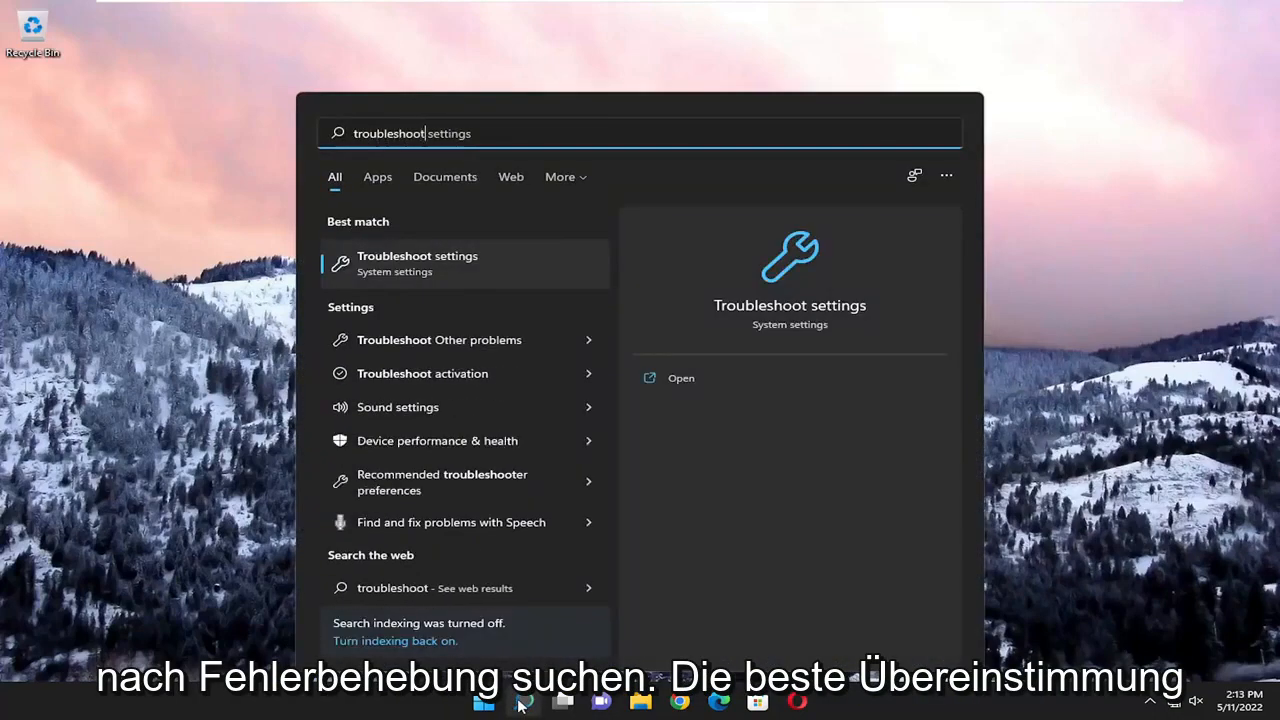
mouse_move(420, 264)
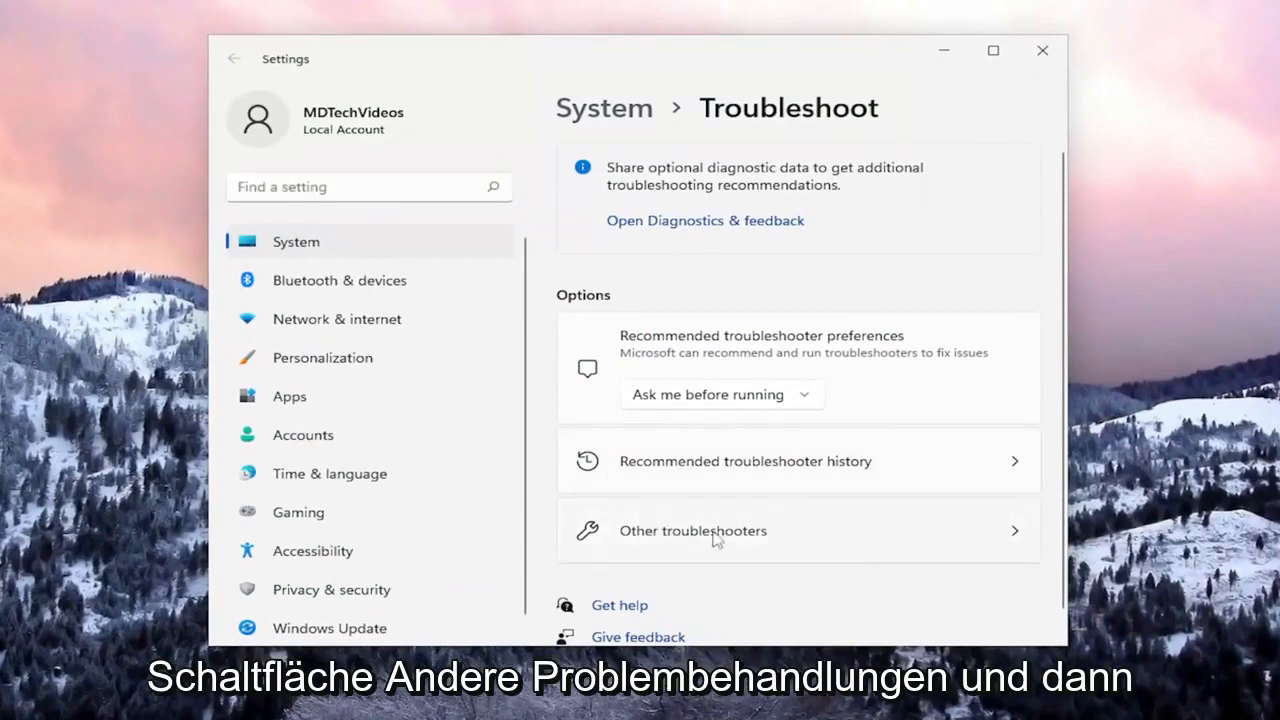
Show the Other troubleshooters list containing Internet Connections, Playing Audio, Printer and Windows Update.
click(692, 532)
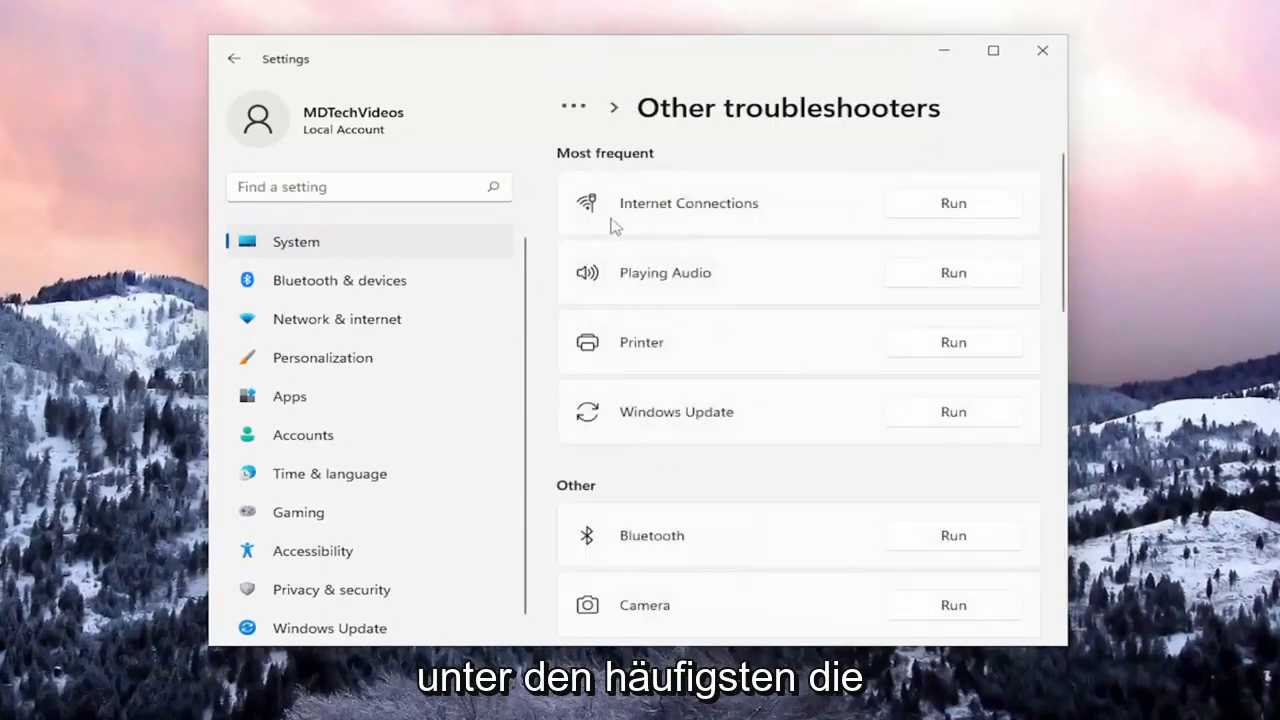
mouse_move(978, 436)
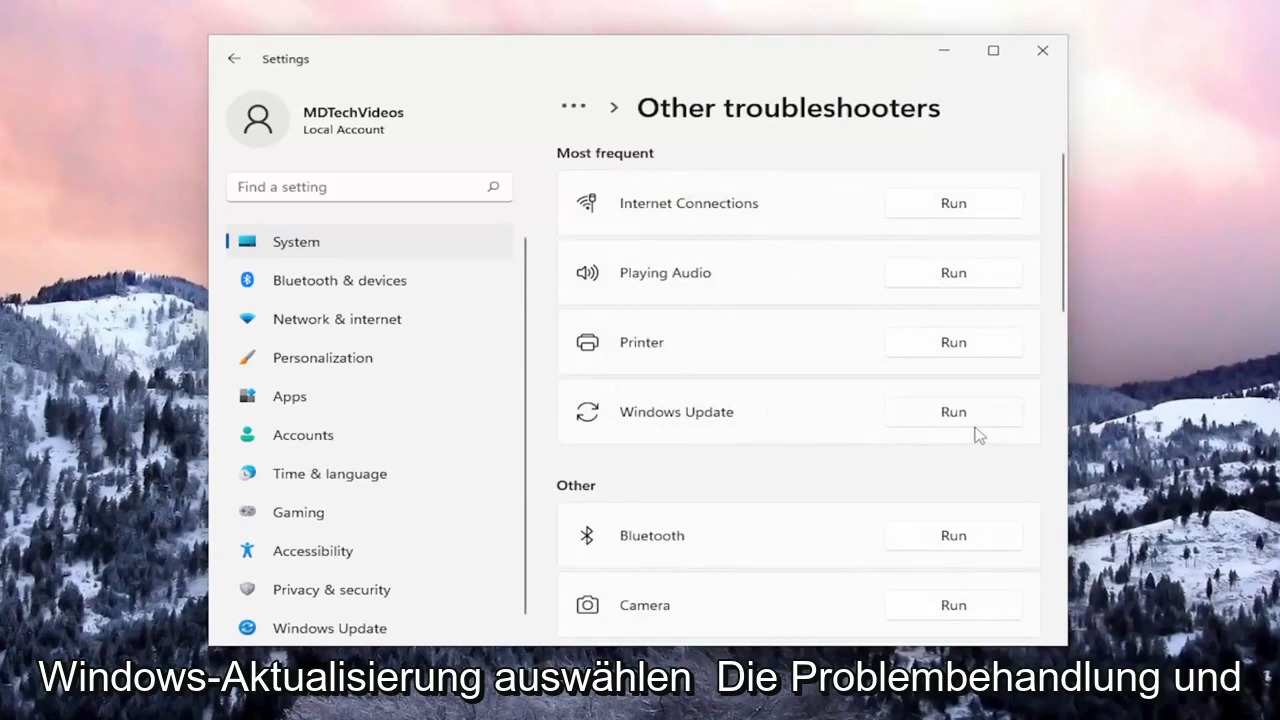
Run the Windows Update troubleshooter to completion and dismiss its results.
click(952, 412)
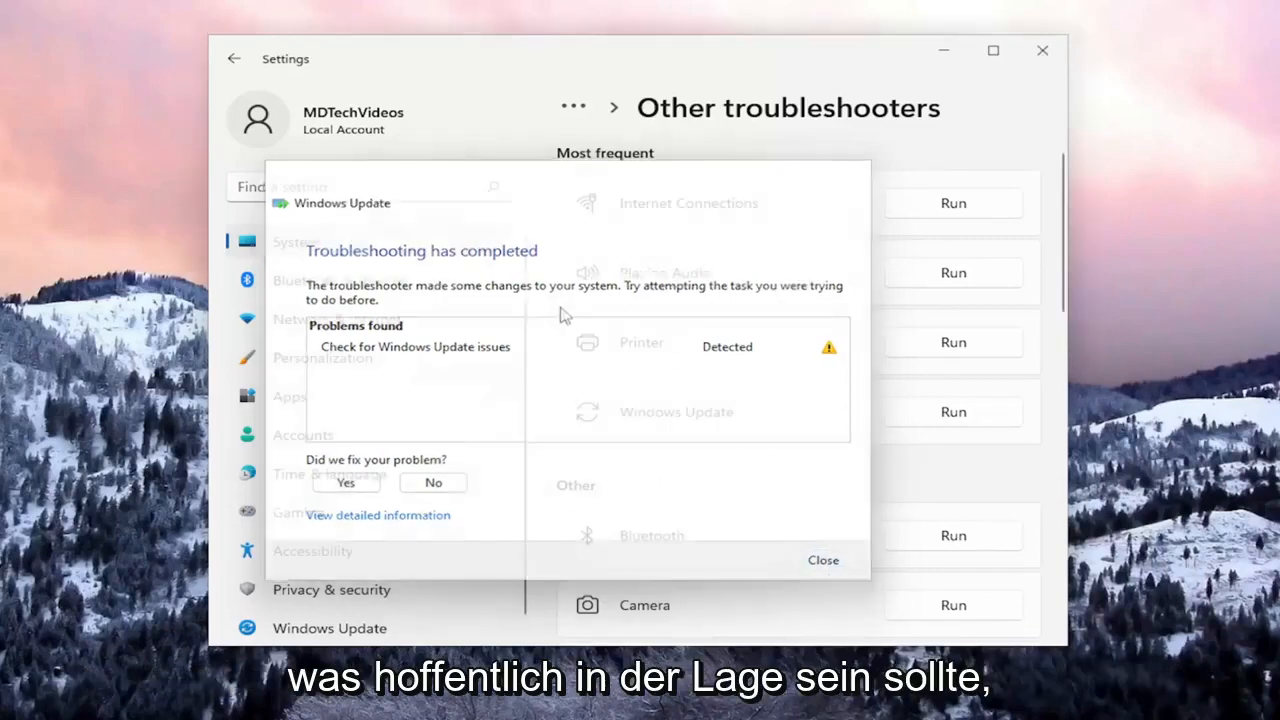
click(824, 560)
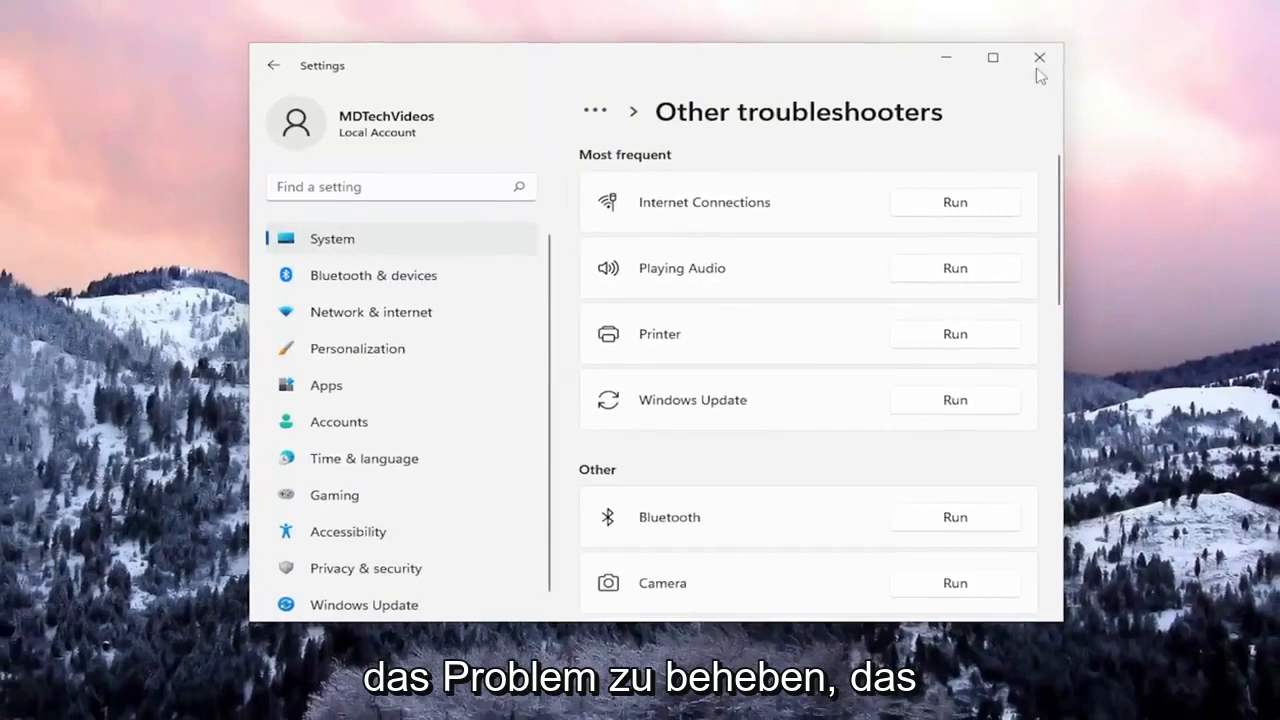
Close Settings and launch Command Prompt as administrator, accepting the UAC prompt.
click(1038, 56)
text(cmd)
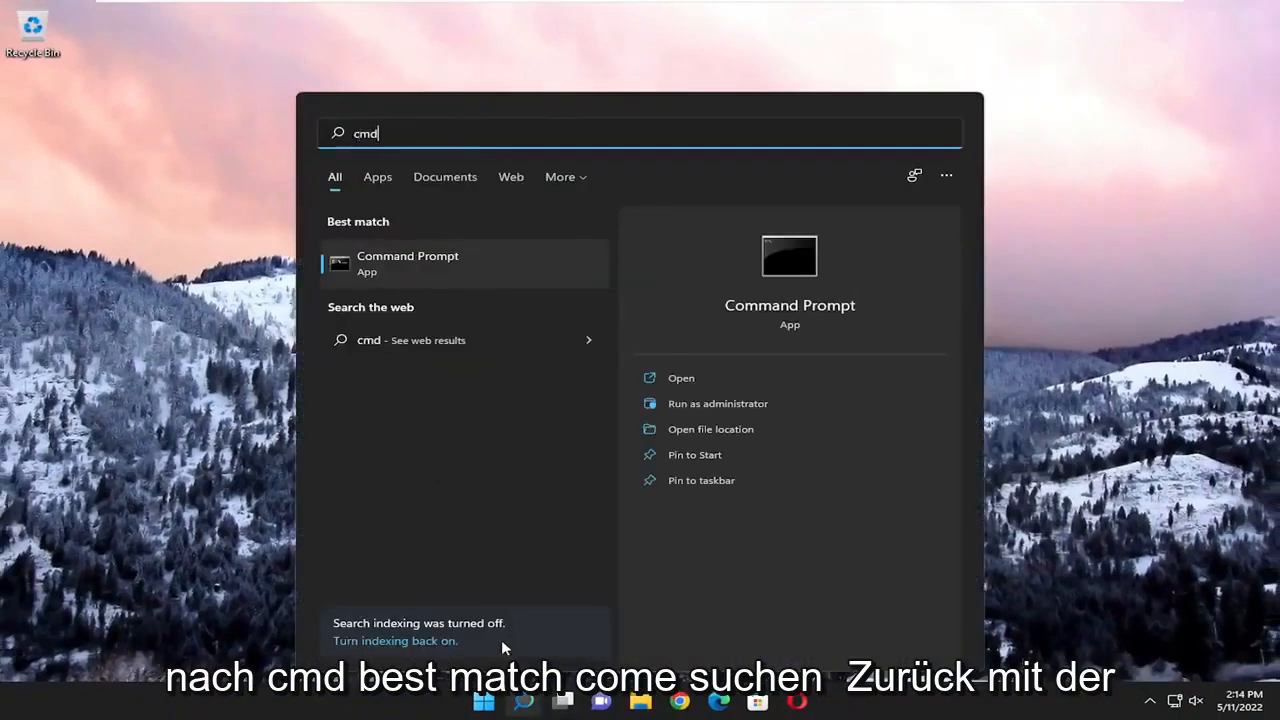
mouse_move(404, 272)
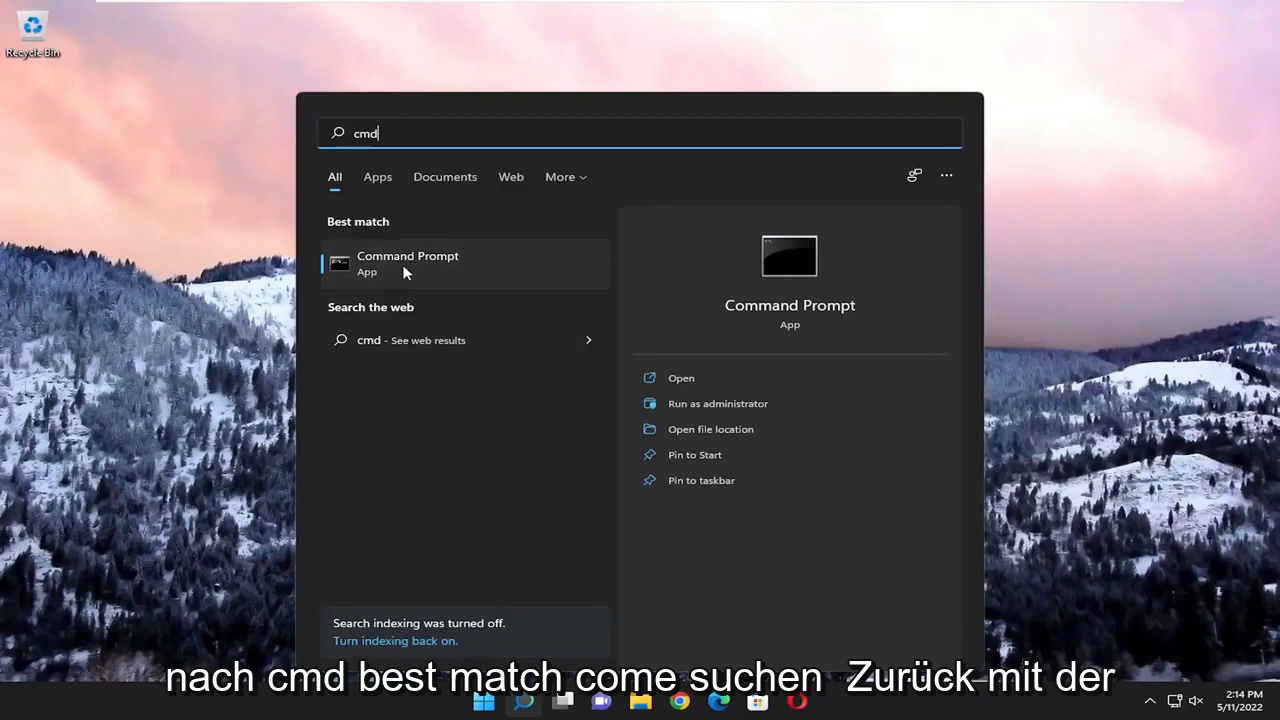
right_click(408, 264)
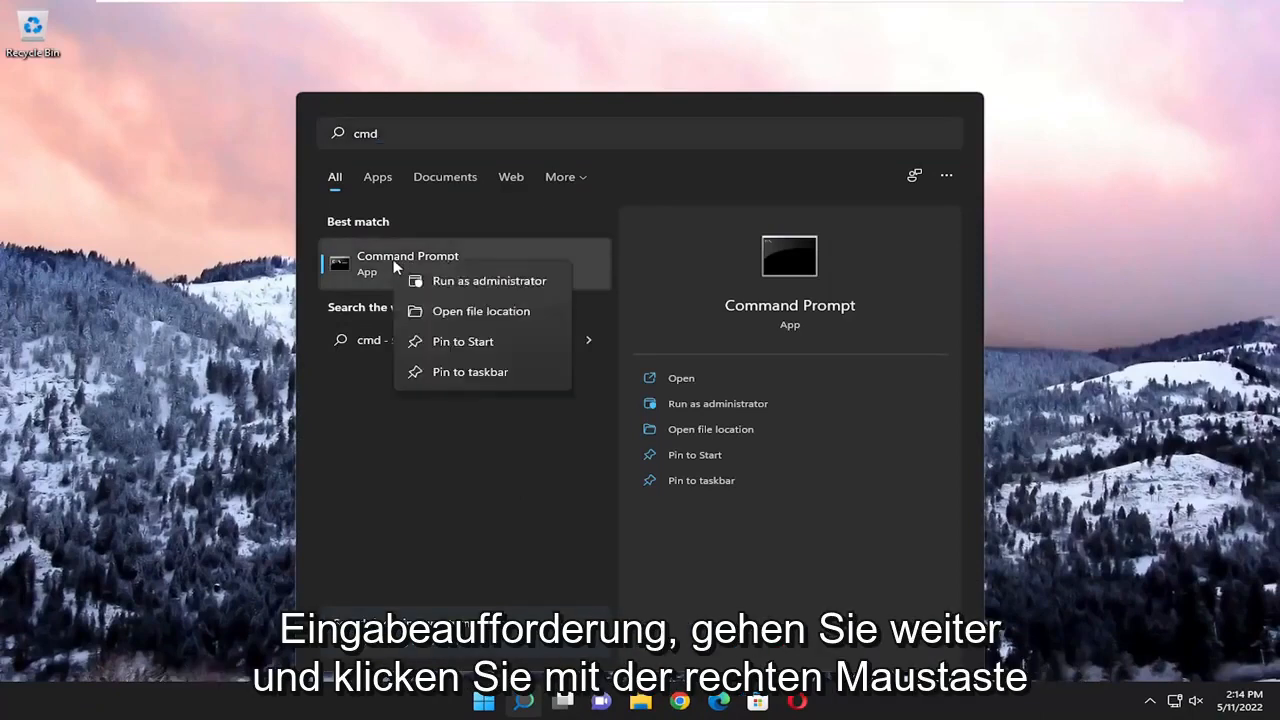
click(488, 280)
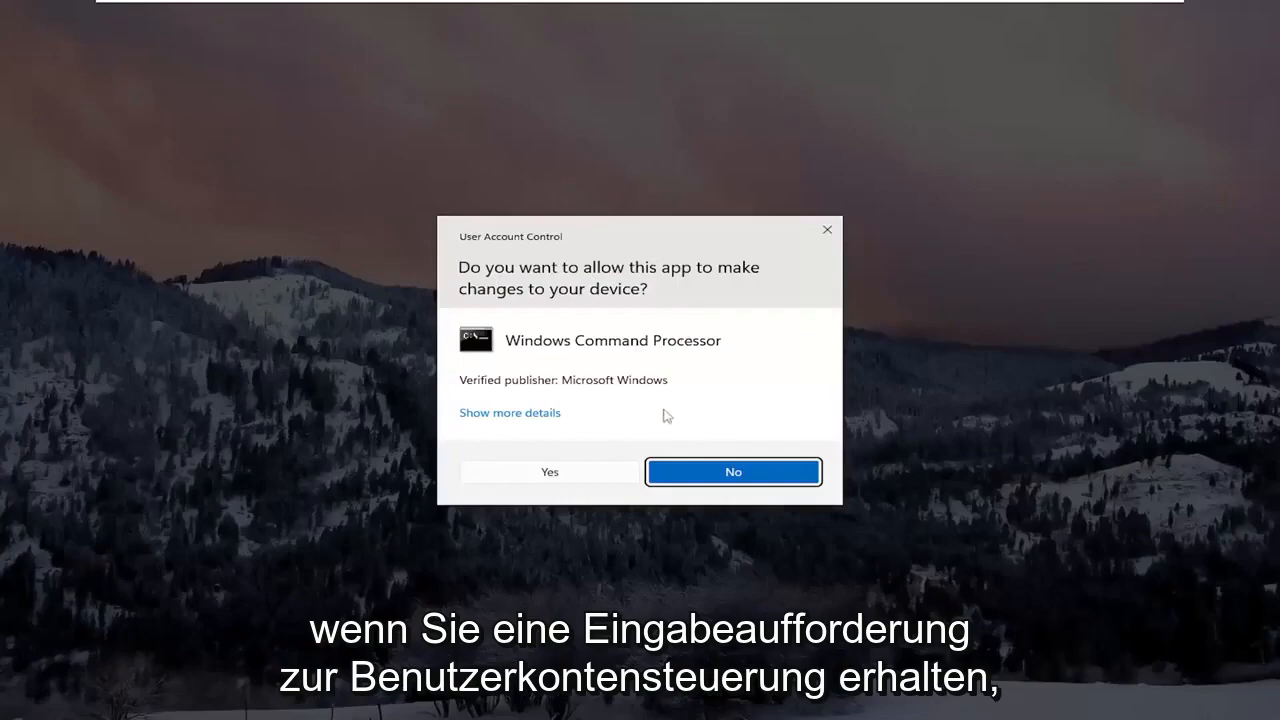
click(548, 472)
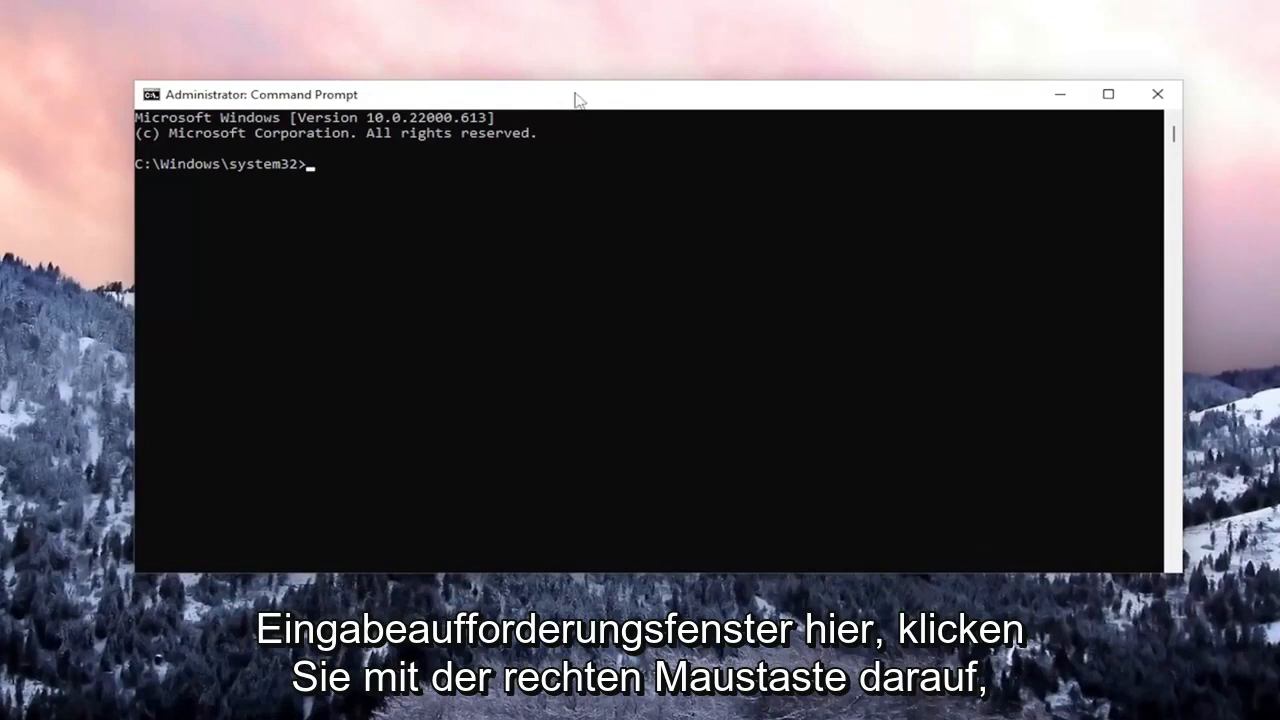
Start an sfc /scannow system file verification in the elevated Command Prompt.
right_click(576, 100)
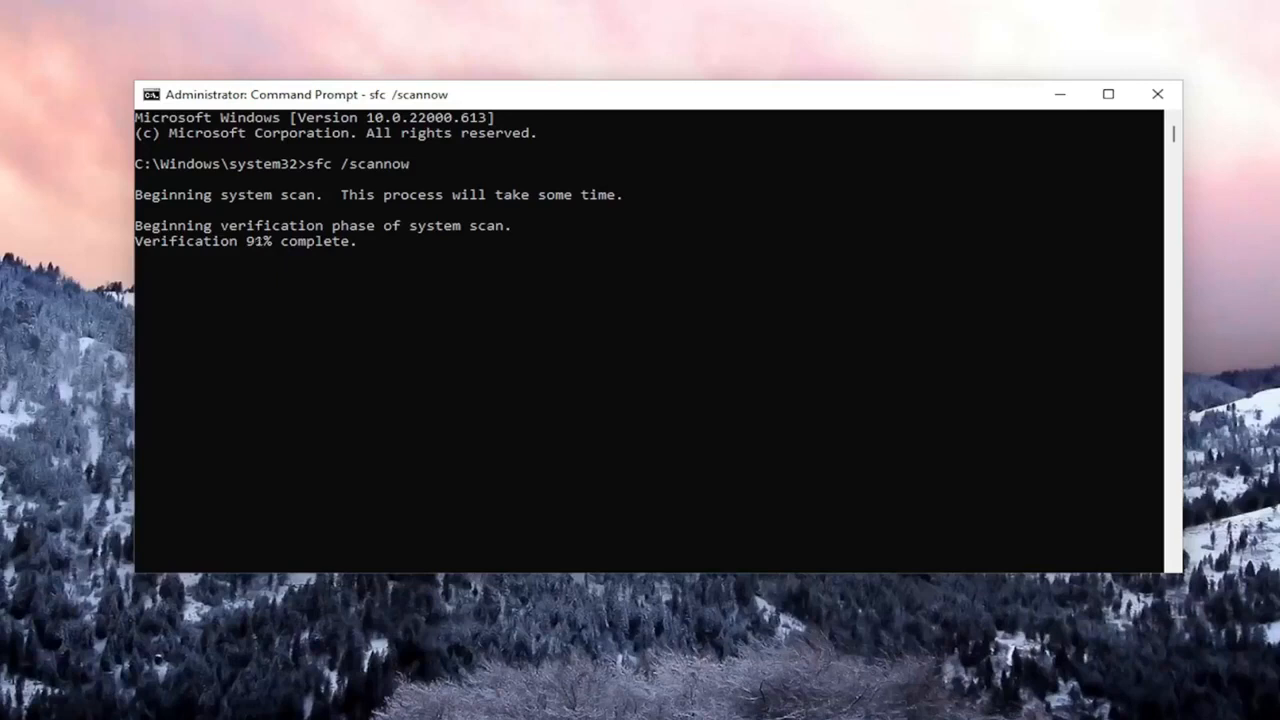
mouse_move(668, 544)
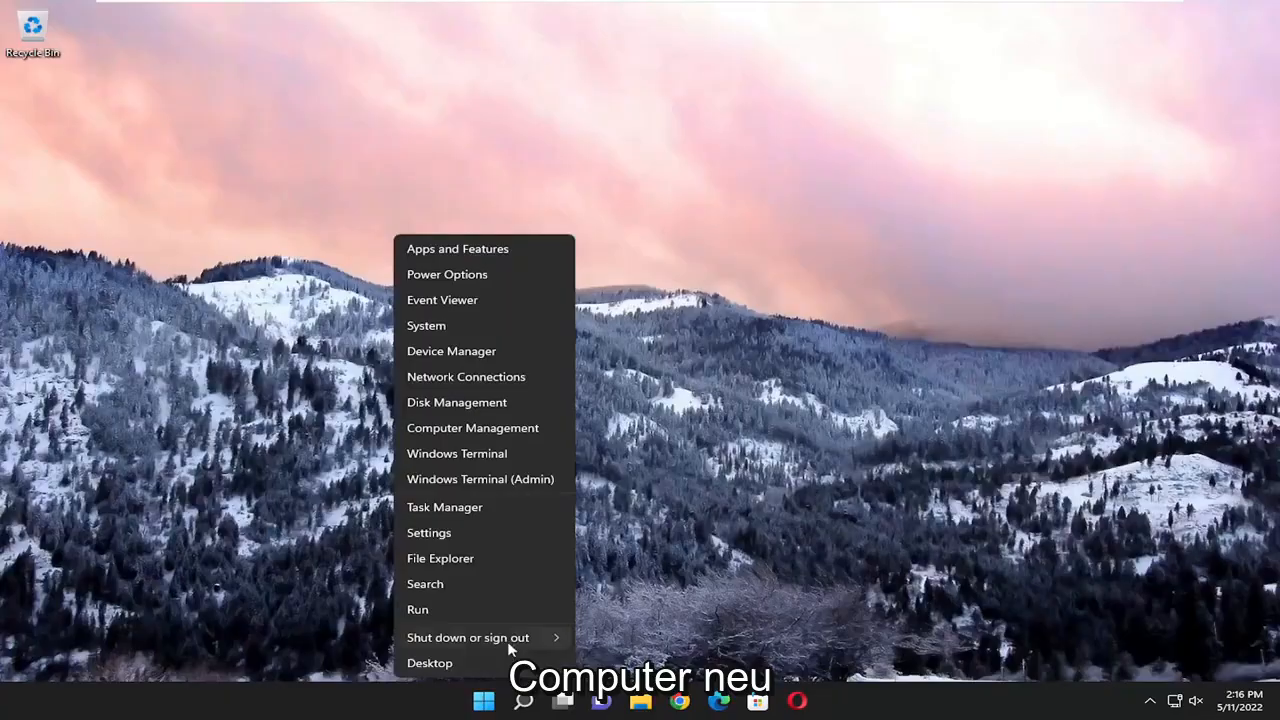
Restart the PC from the Start menu's Shut down or sign out choices.
click(468, 636)
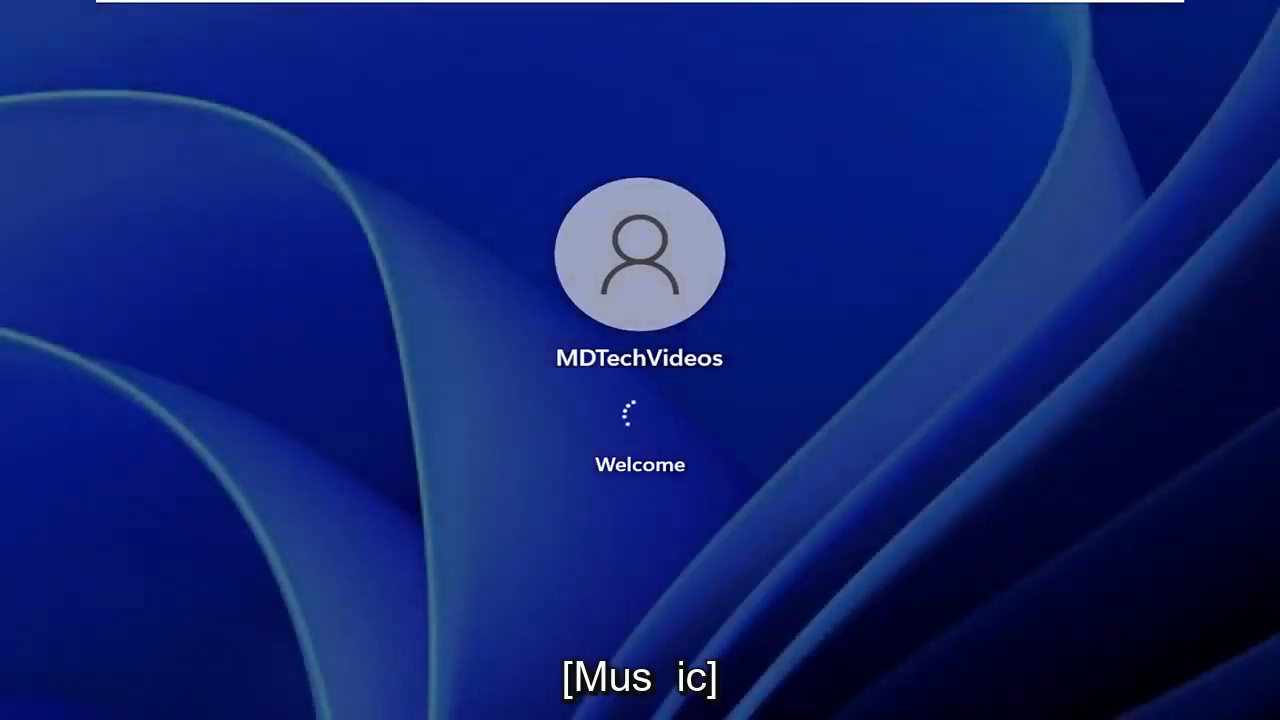